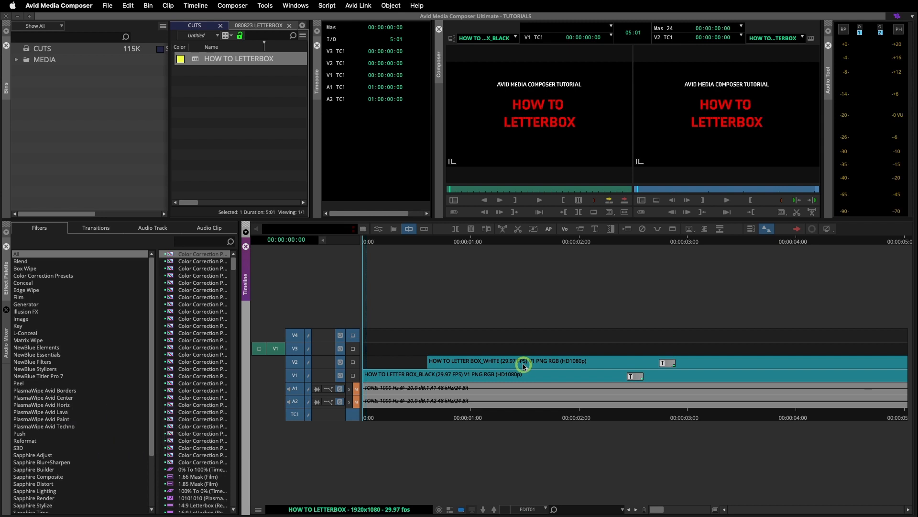
mouse_move(142, 270)
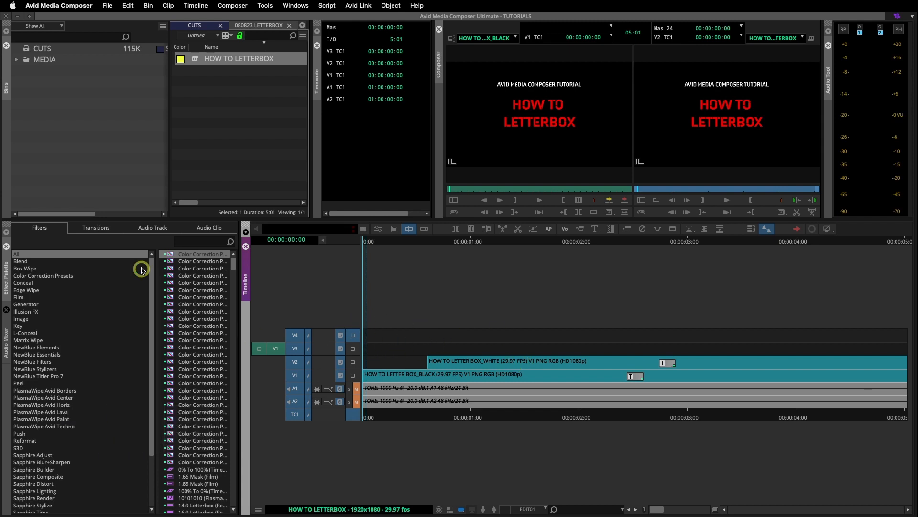
mouse_move(108, 341)
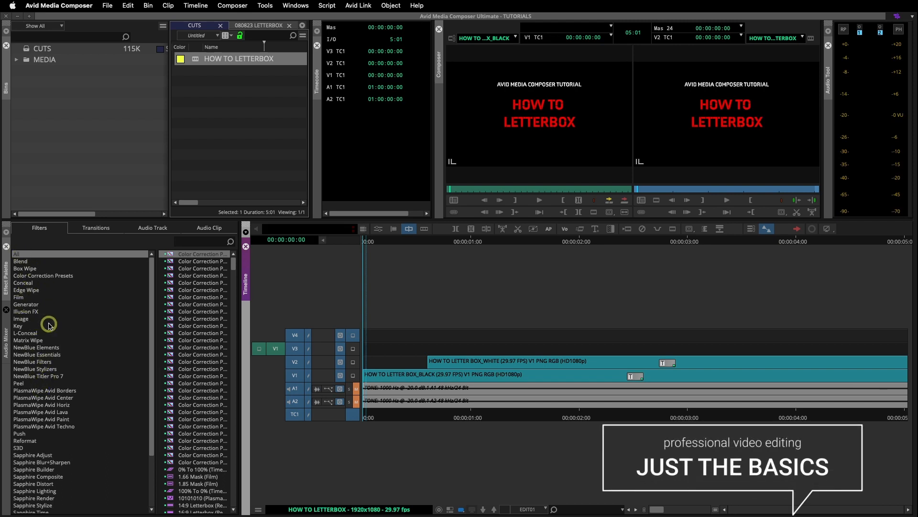
Step: Show the Film effect category listing the 1.66, 1.85, 16:9 and Anamorphic masks
click(18, 297)
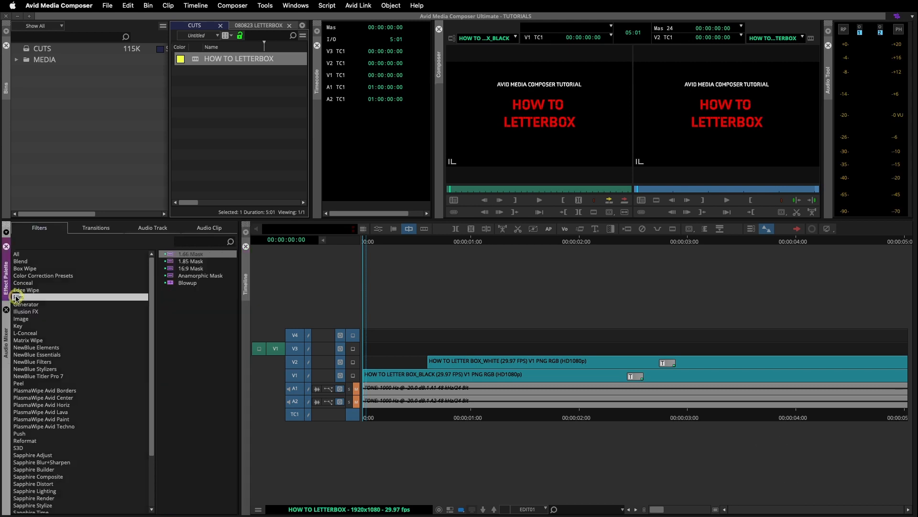
Step: Park the position indicator on the white title clip for the record monitor
click(18, 297)
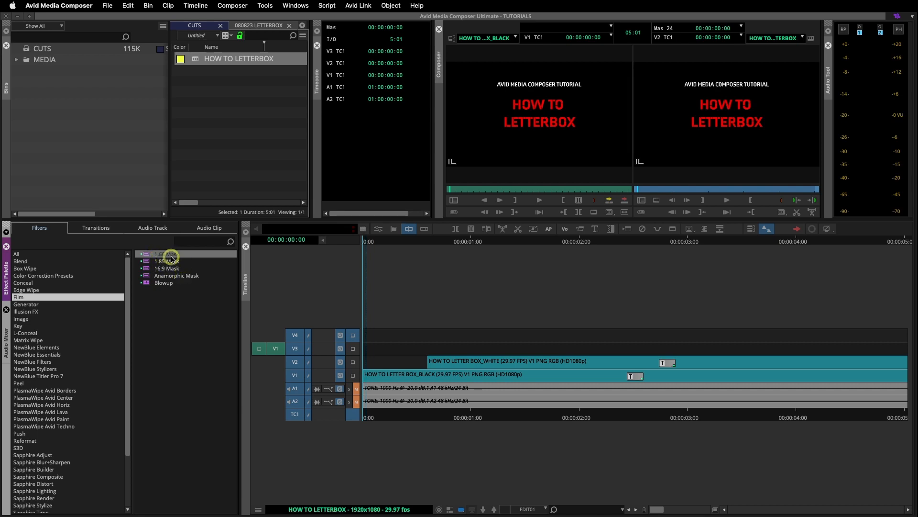
mouse_move(171, 257)
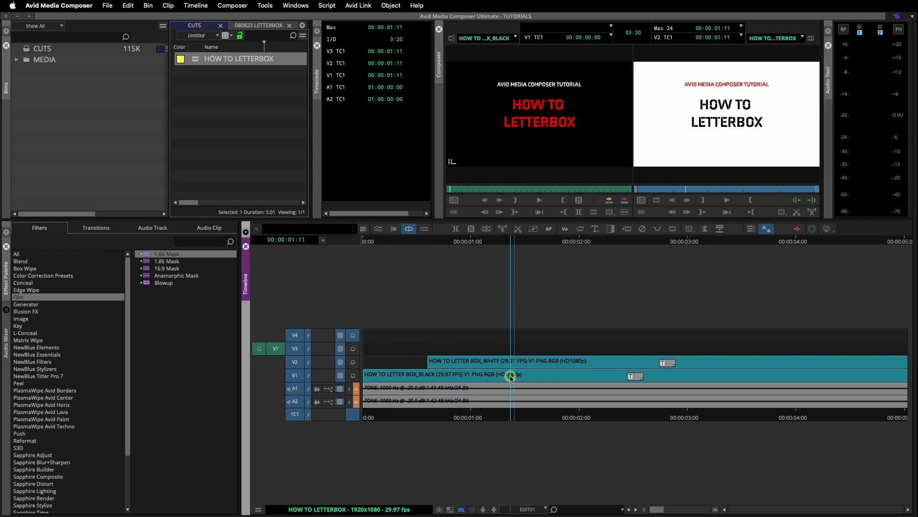
Step: Put a Film letterbox mask on a new V3 track and monitor V3
click(546, 365)
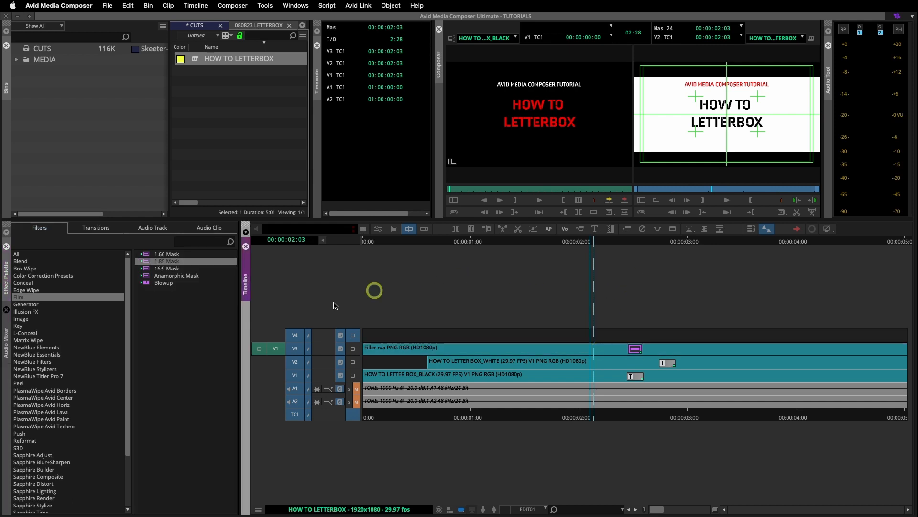
click(167, 268)
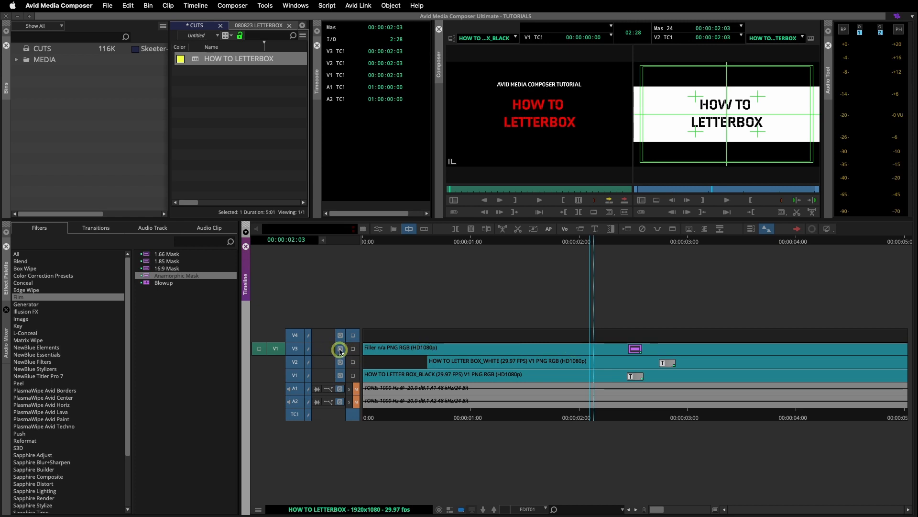
click(352, 362)
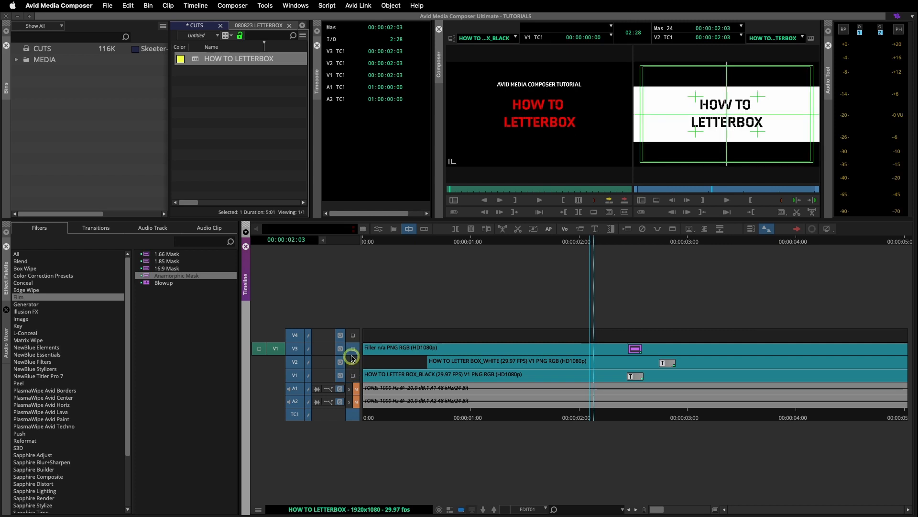
click(352, 349)
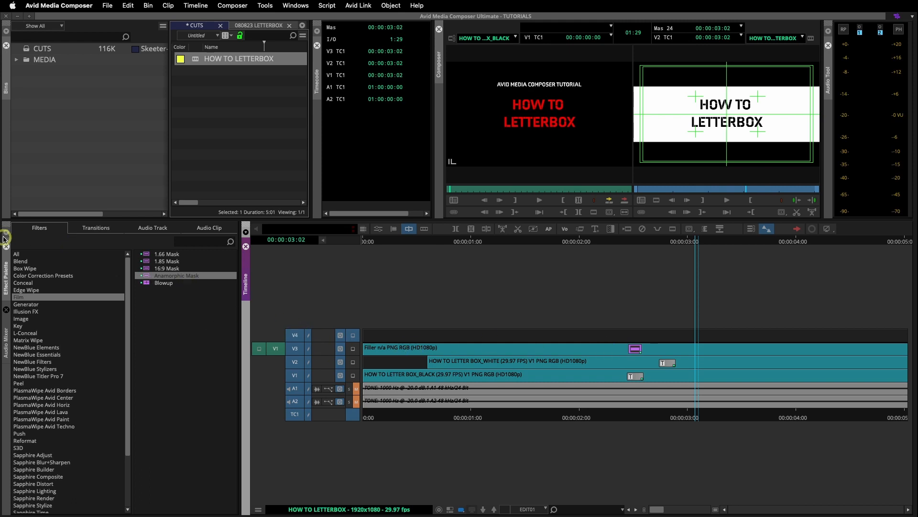
Step: Switch the Effect Palette to the Image category, listing Mask and Resize
click(20, 318)
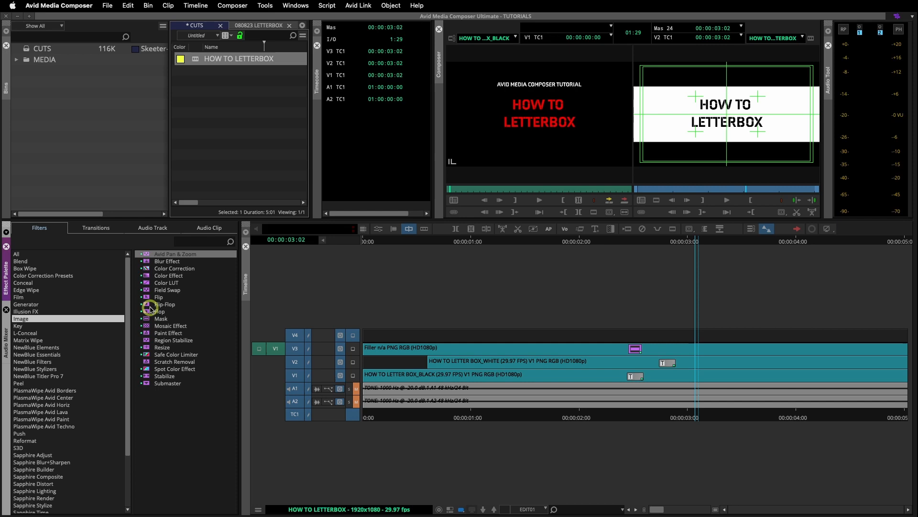
mouse_move(156, 318)
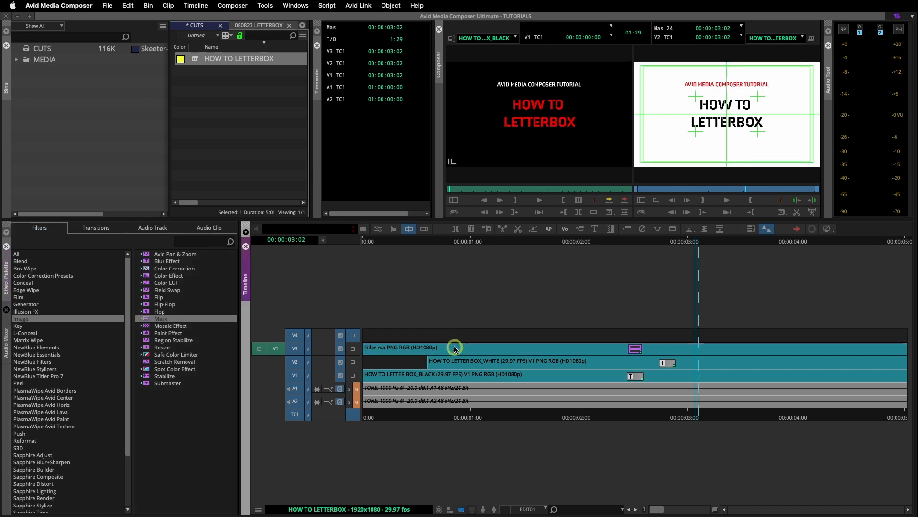
mouse_move(629, 350)
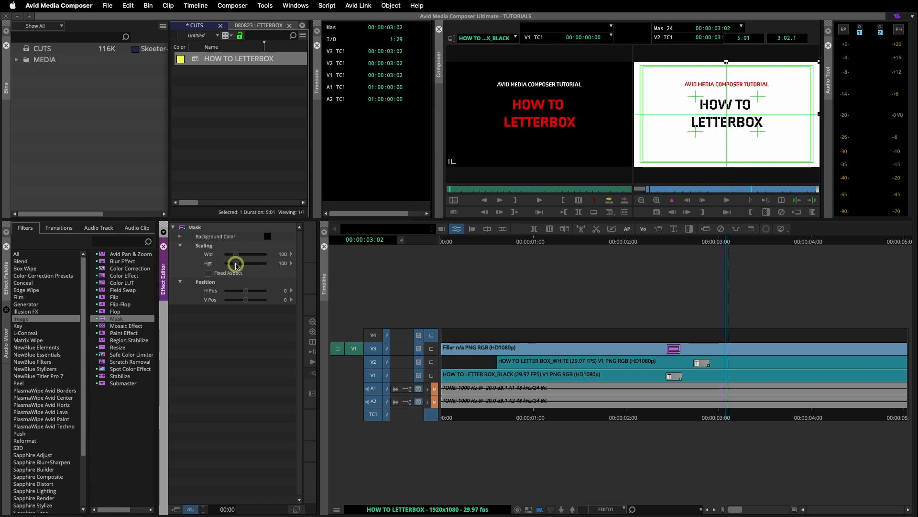
Step: Set the title mask's scaling height to 79 and width to 53
drag(240, 263, 229, 263)
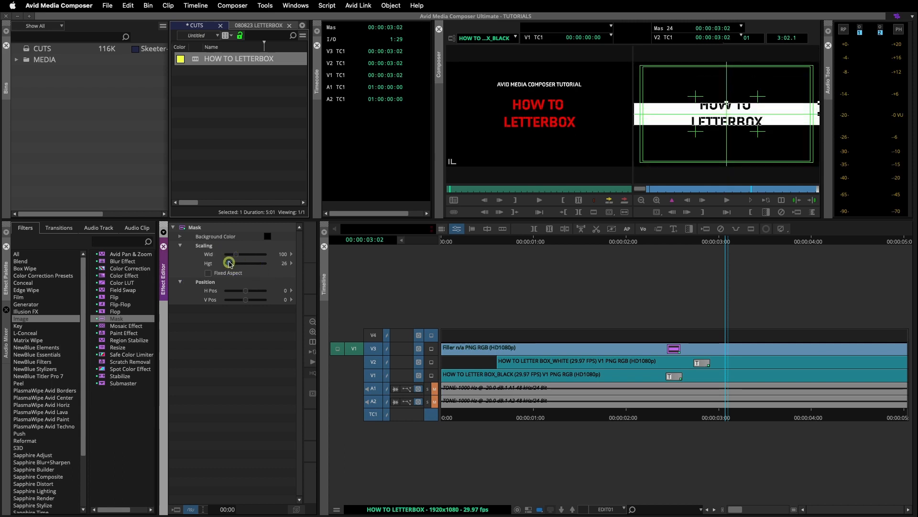
drag(229, 263, 245, 262)
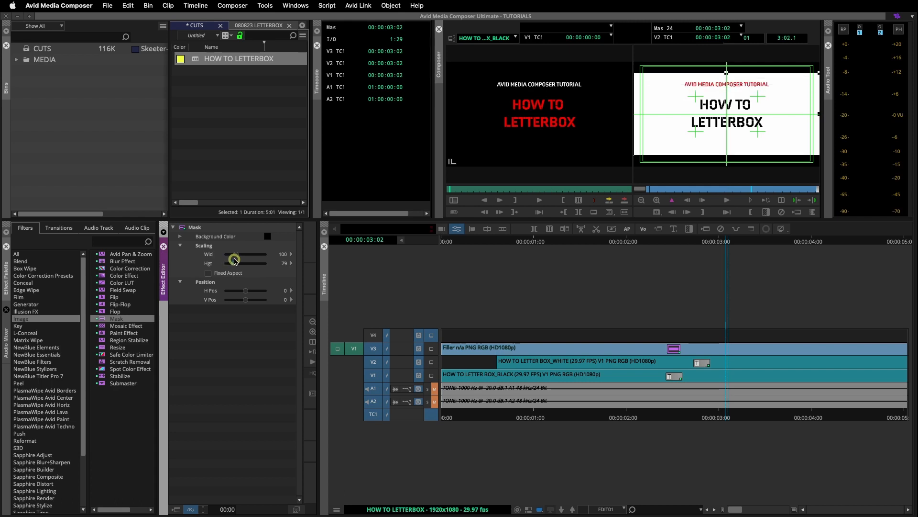
drag(245, 263, 229, 263)
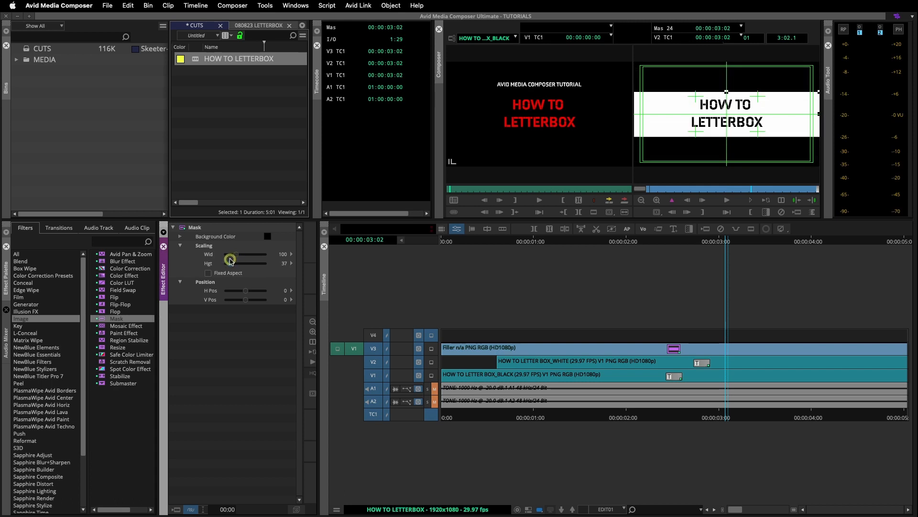
drag(229, 261, 245, 261)
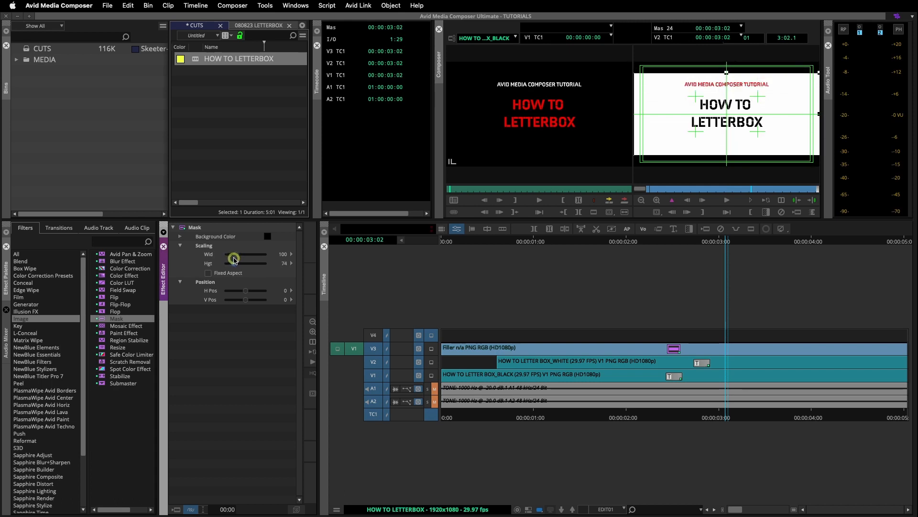
drag(233, 259, 238, 256)
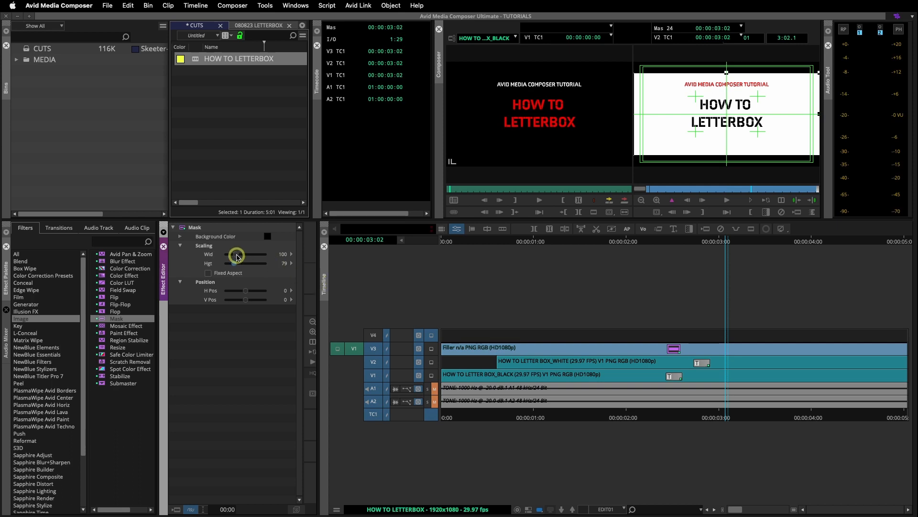
drag(263, 254, 232, 254)
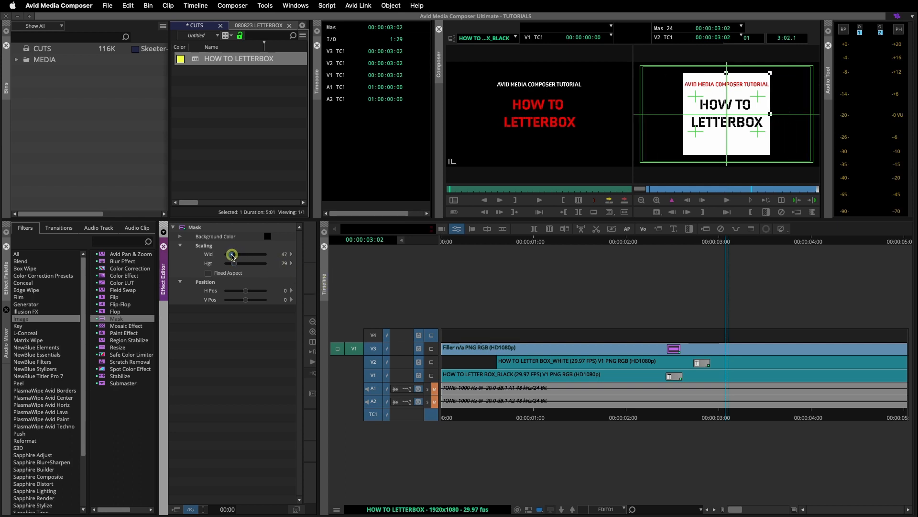
drag(248, 254, 234, 254)
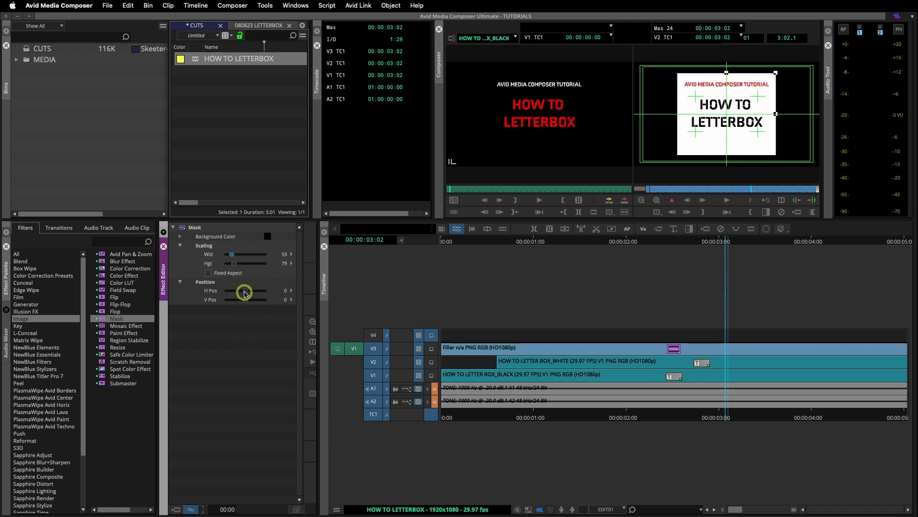
drag(246, 290, 272, 291)
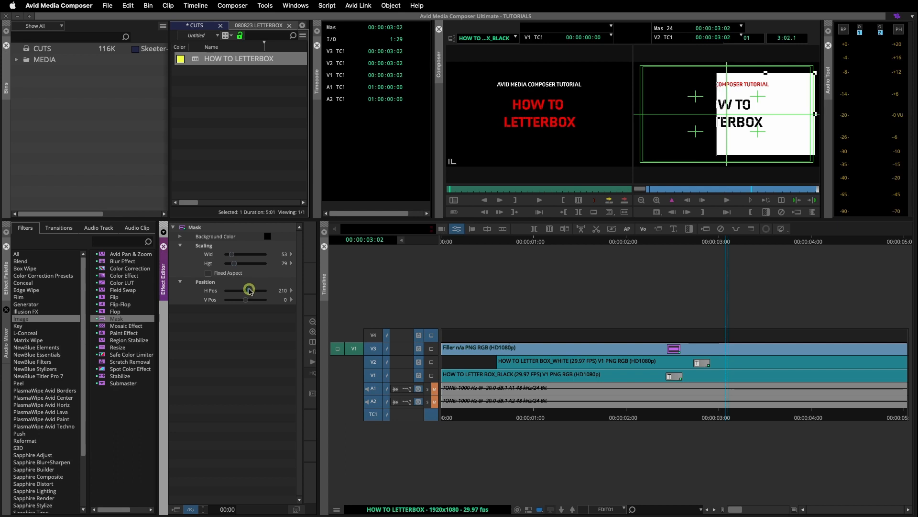
drag(260, 289, 245, 290)
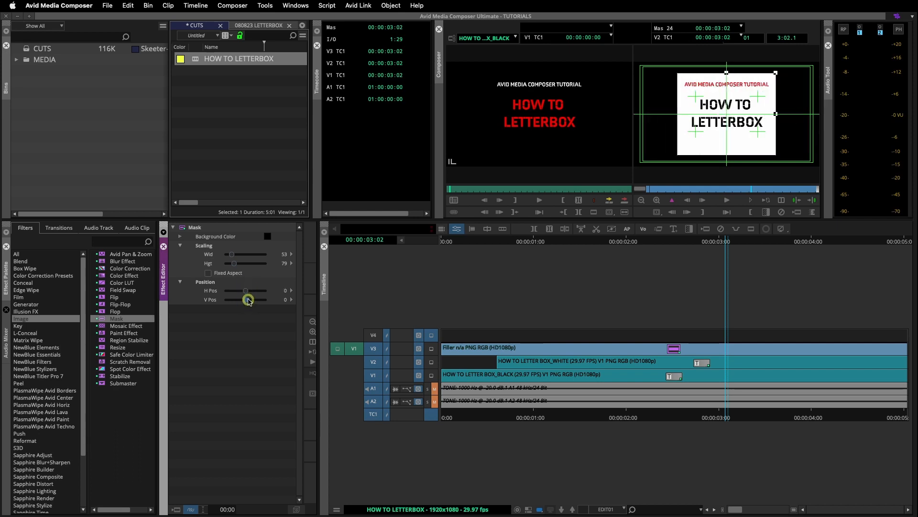
drag(248, 300, 241, 294)
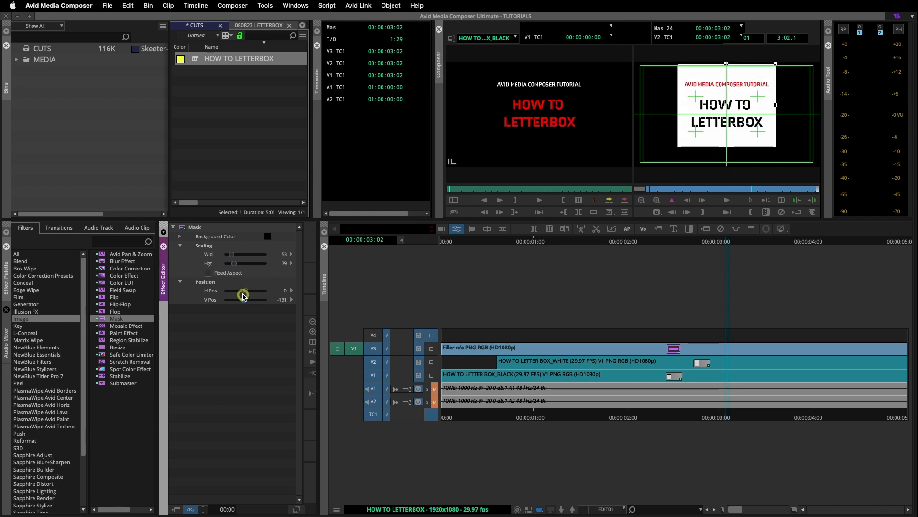
drag(242, 300, 245, 299)
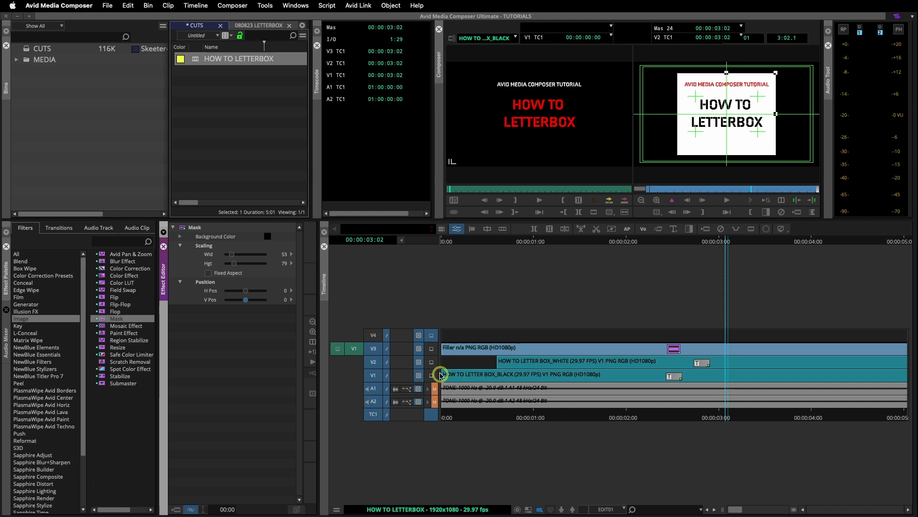
Step: Increase the title mask width from 53 to about 58
click(431, 361)
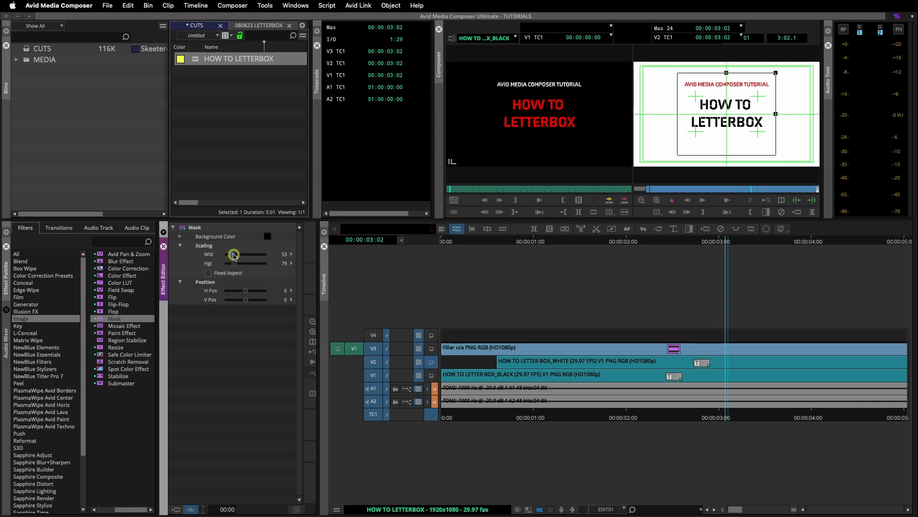
drag(235, 253, 237, 253)
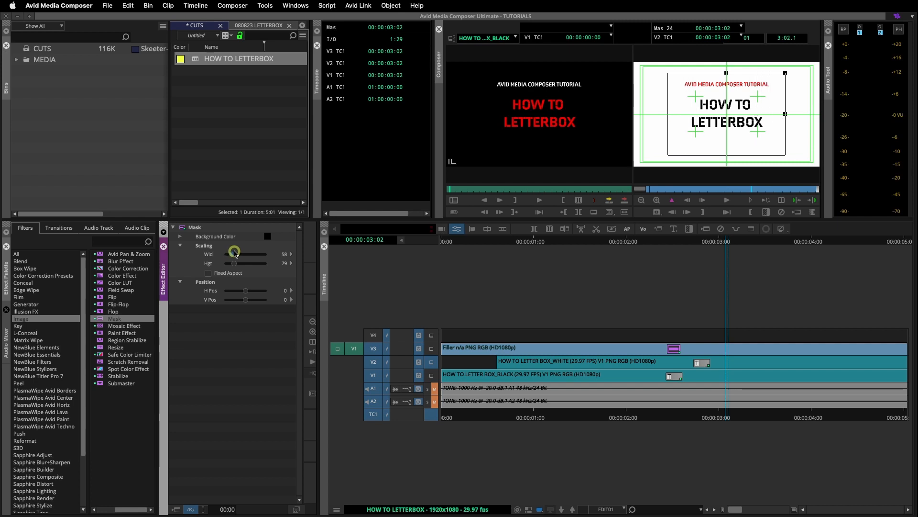
drag(234, 253, 257, 253)
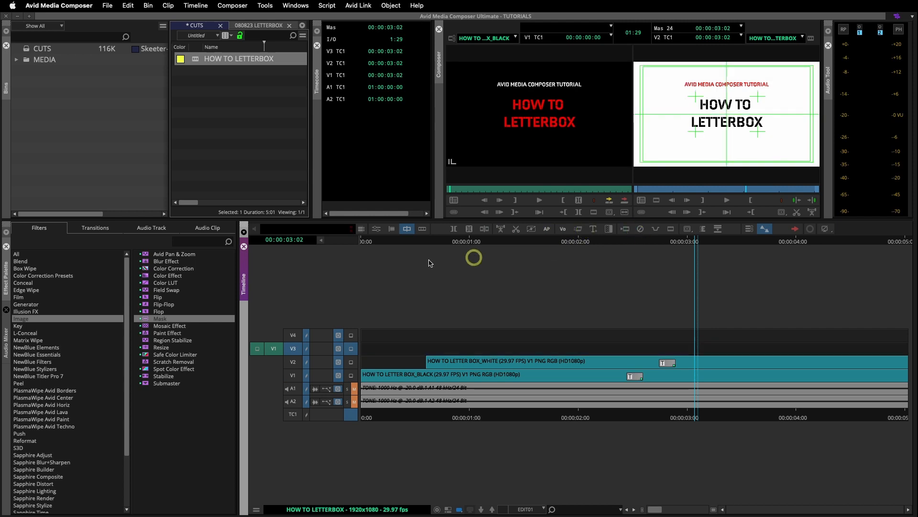
Step: Bring back the Film category with the 1.66, 1.85, 16:9 and Anamorphic masks
click(14, 297)
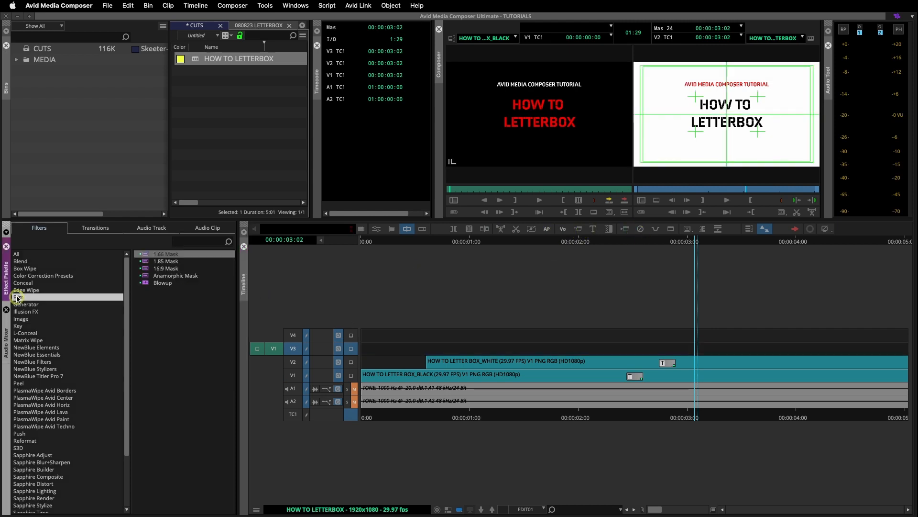